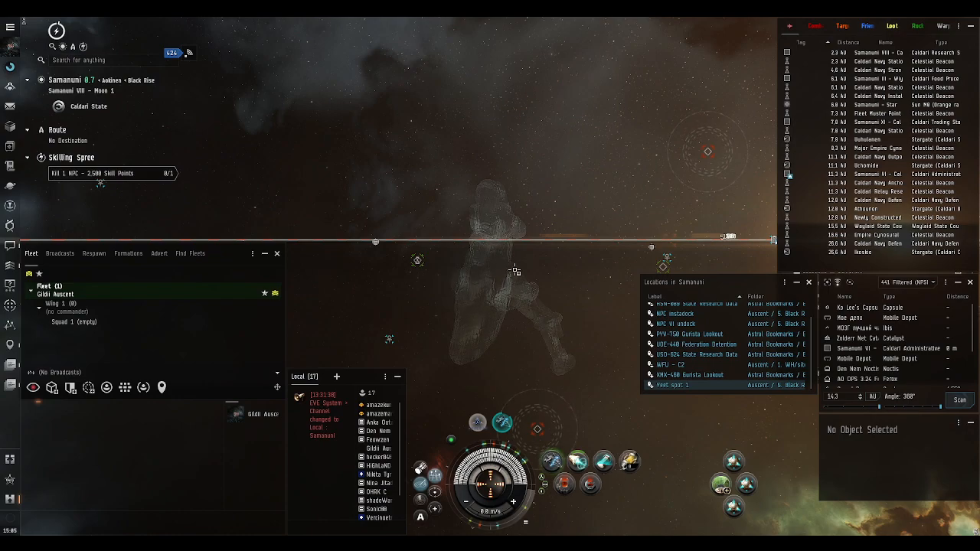
{"action": "mouse_move", "coordinate": [522, 264]}
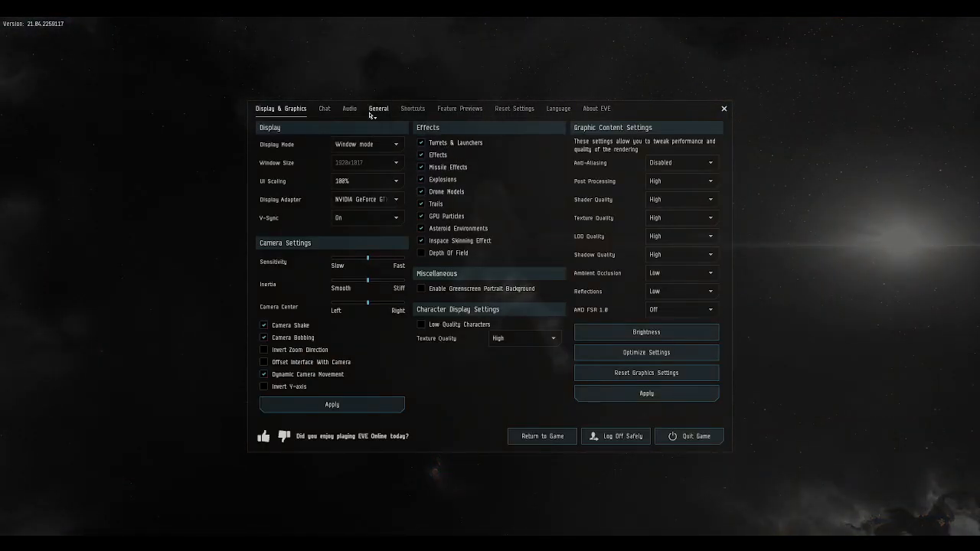
- Filter the Shortcuts list by 'prb' to find the Probe Scanner shortcut
{"action": "left_click", "coordinate": [412, 107]}
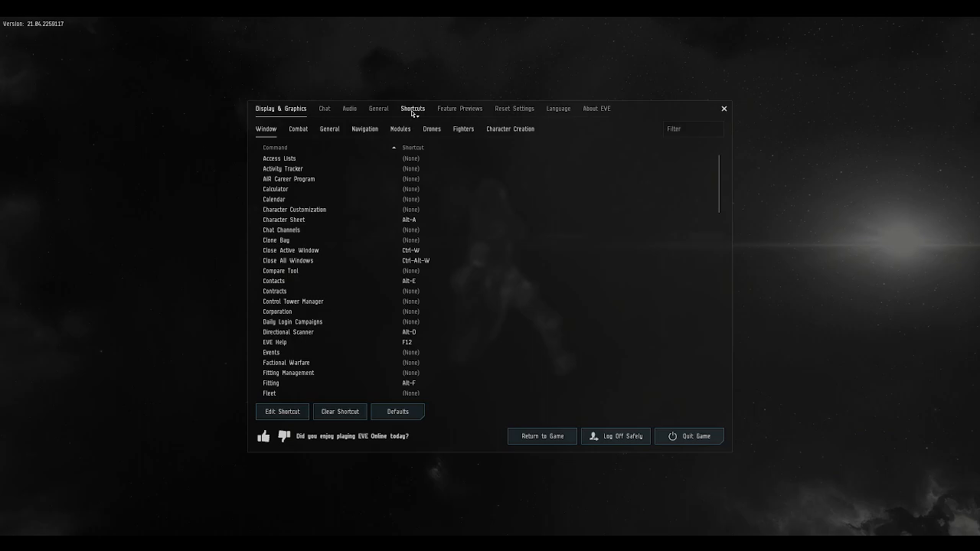
{"action": "type", "text": "prb"}
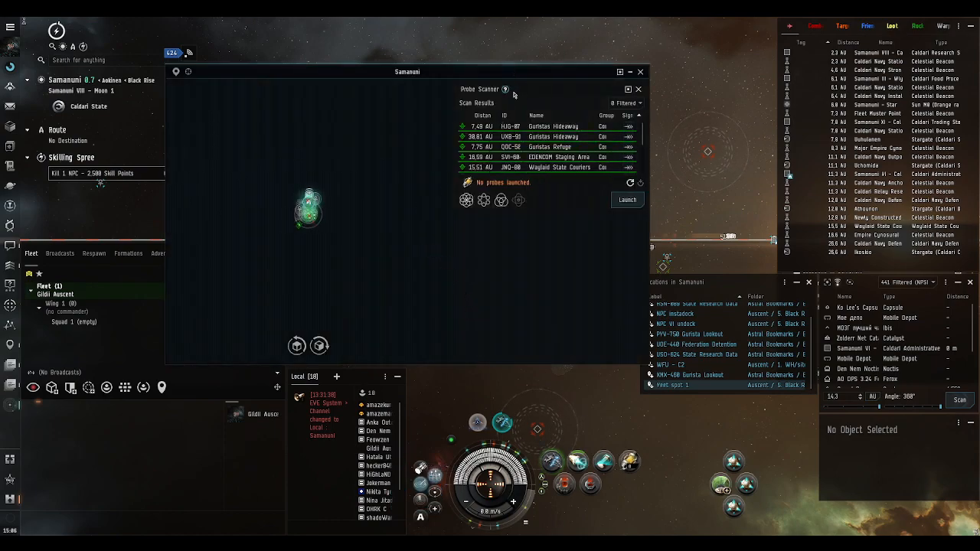
{"action": "mouse_move", "coordinate": [364, 132]}
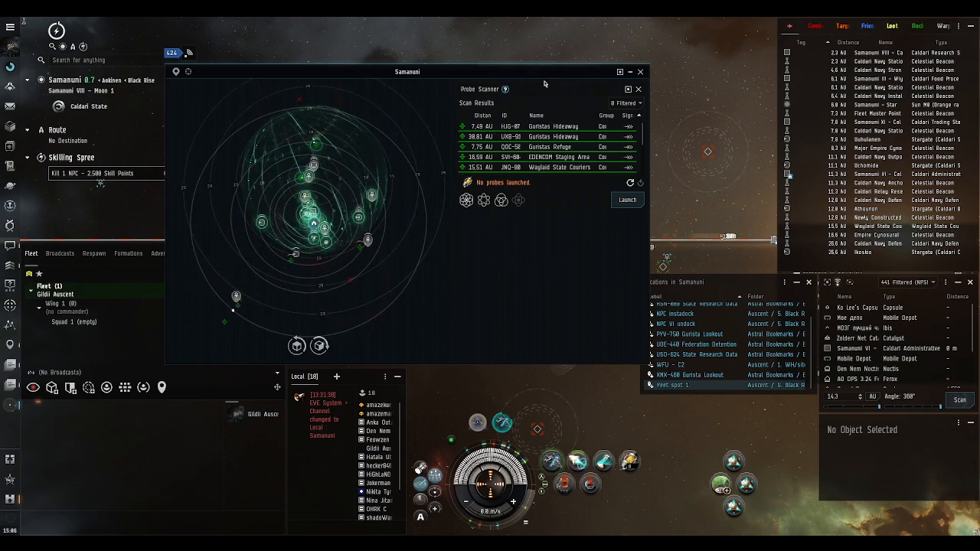
{"action": "mouse_move", "coordinate": [628, 89]}
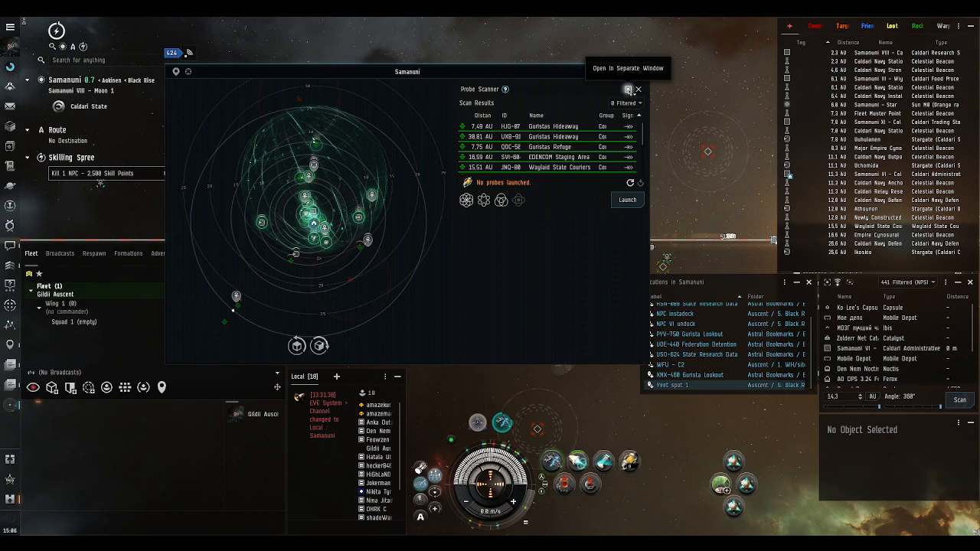
- Undock the probe scanner from the Samanuni system map into its own window
{"action": "left_click", "coordinate": [626, 68]}
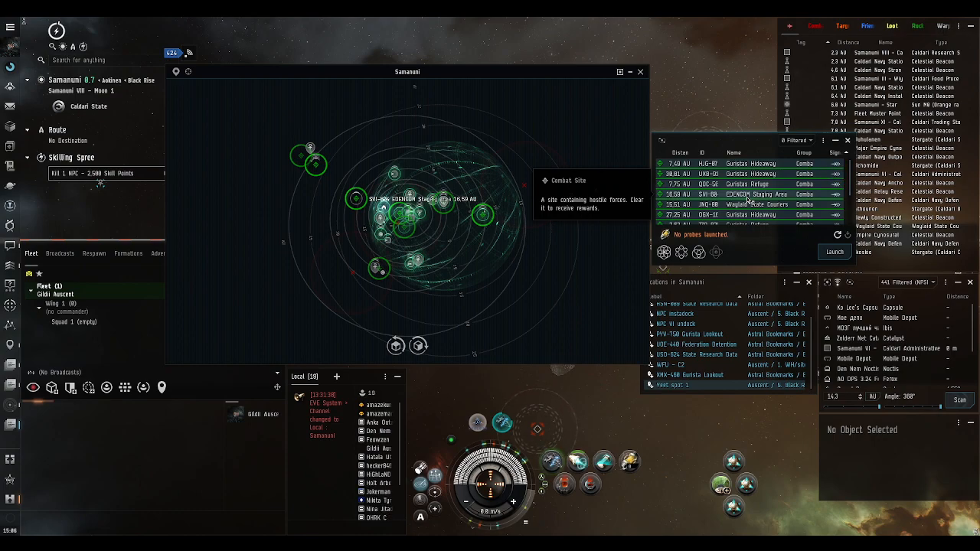
{"action": "right_click", "coordinate": [754, 195]}
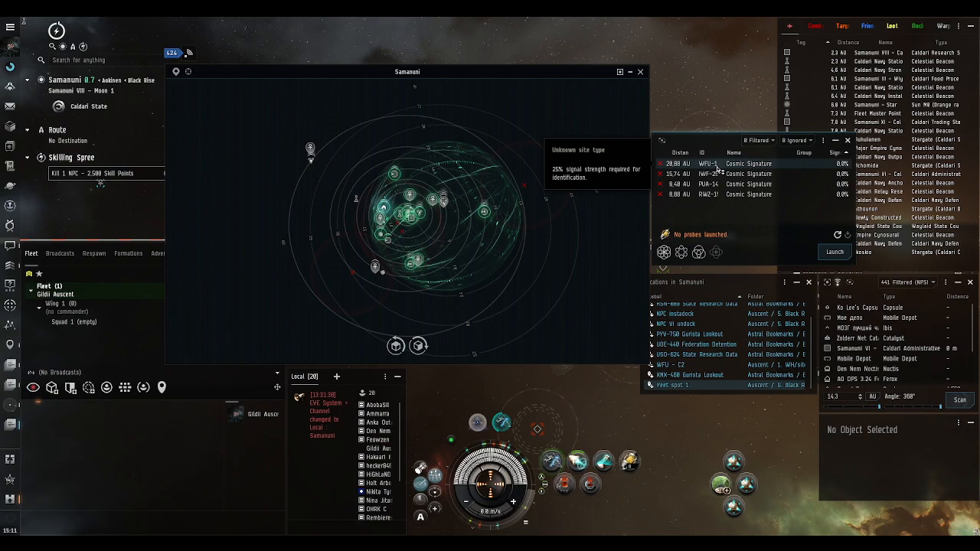
- Show the ignored combat sites list in the probe scanner header
{"action": "left_click", "coordinate": [798, 141]}
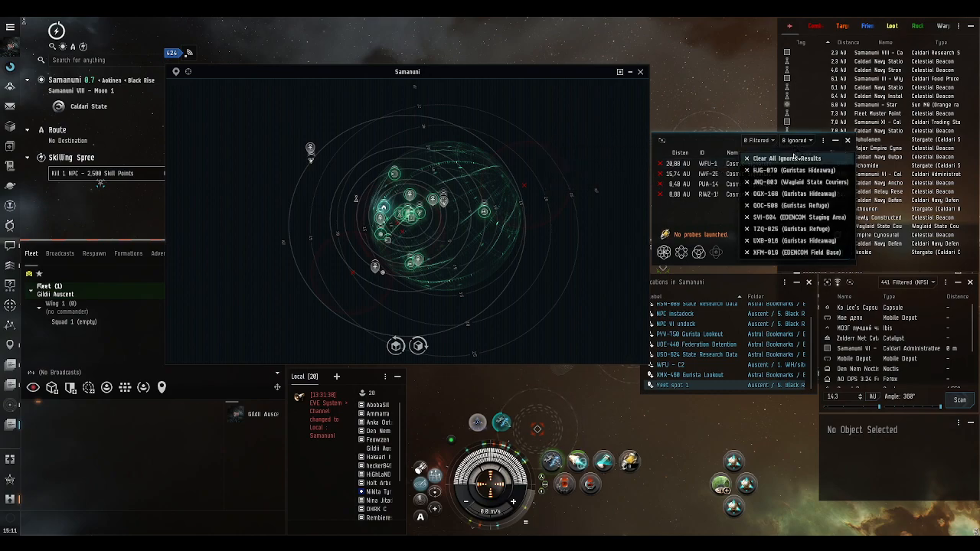